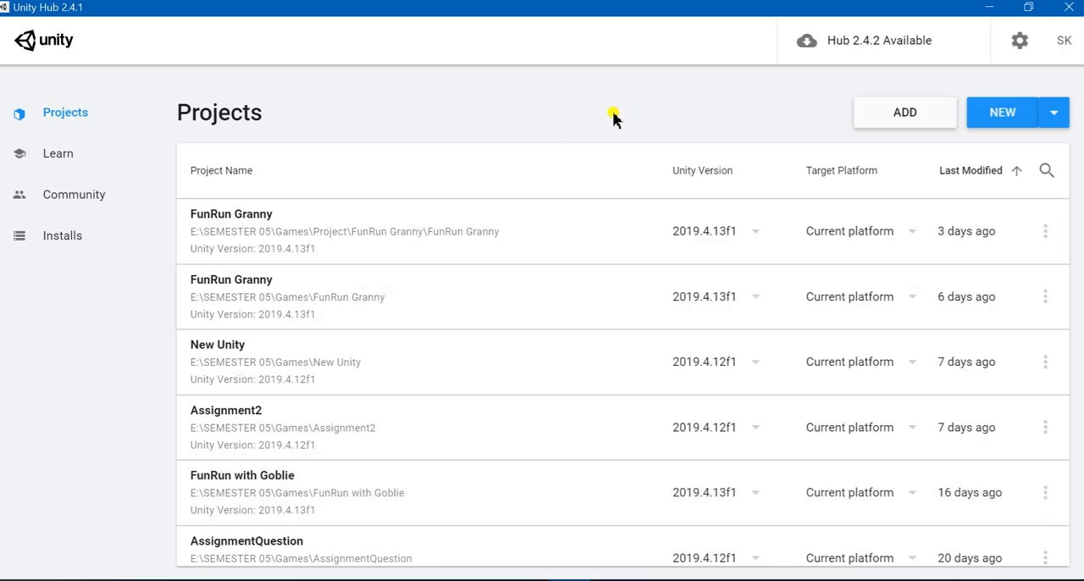
{"action": "mouse_move", "coordinate": [868, 112]}
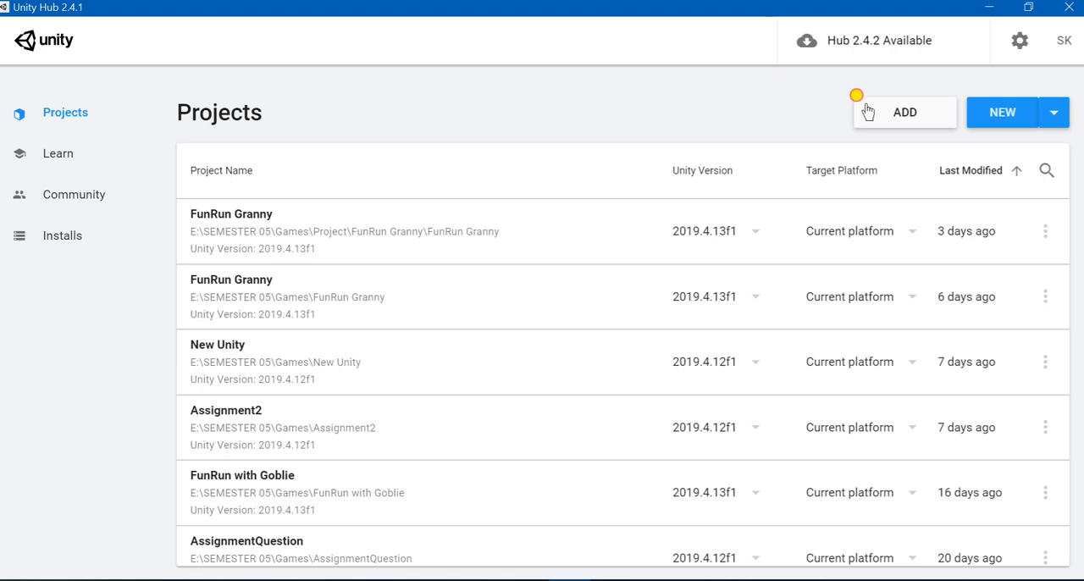
Step: Open the add-existing-project folder picker showing the Games folder
{"action": "left_click", "coordinate": [904, 112]}
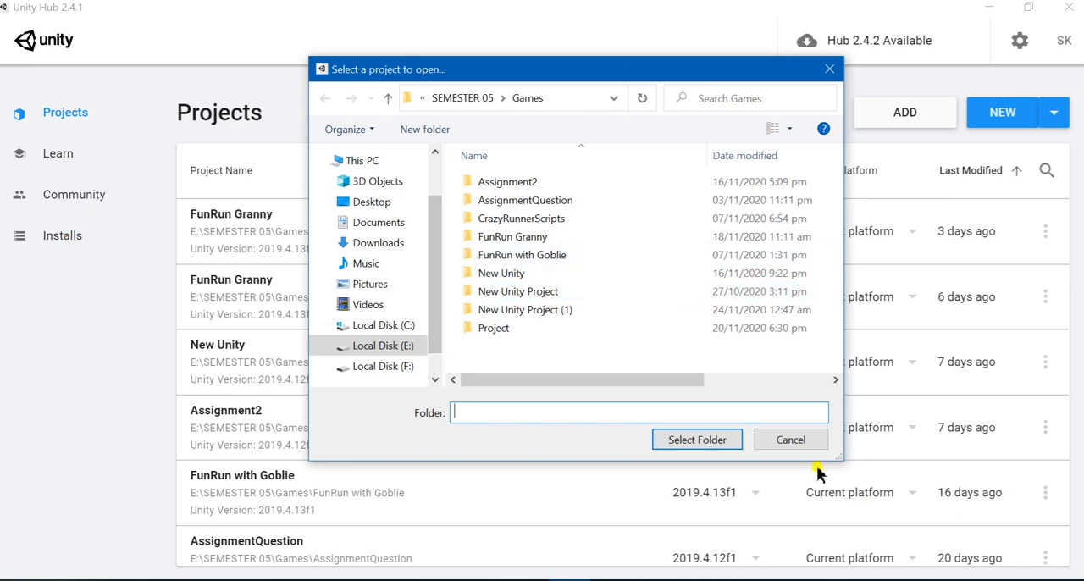
Step: Cancel the picker, view installed editors 2019.4.13f1 and 2019.4.12f1, return to Projects
{"action": "left_click", "coordinate": [790, 438]}
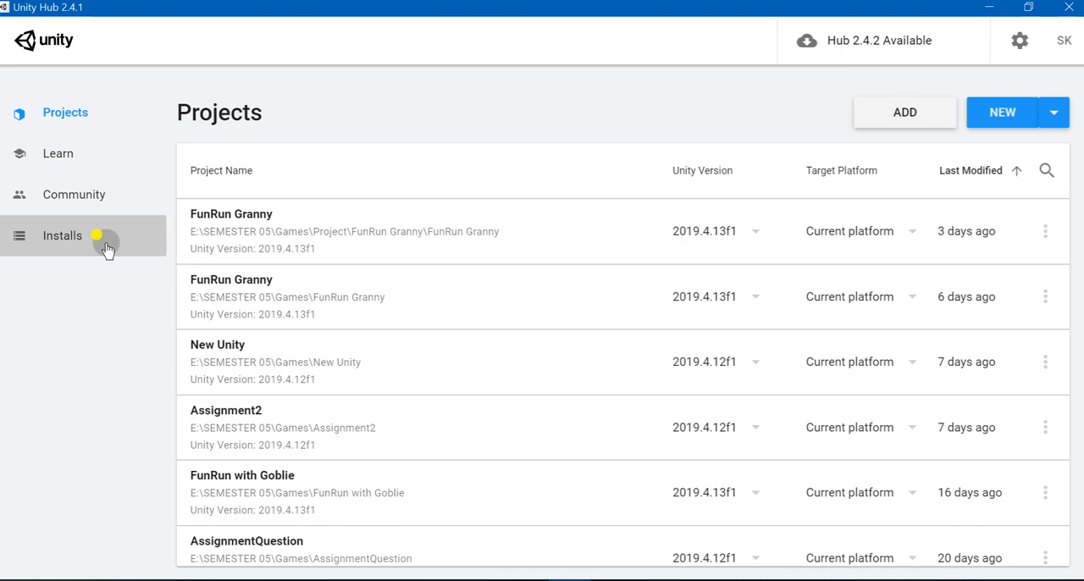
{"action": "left_click", "coordinate": [62, 236]}
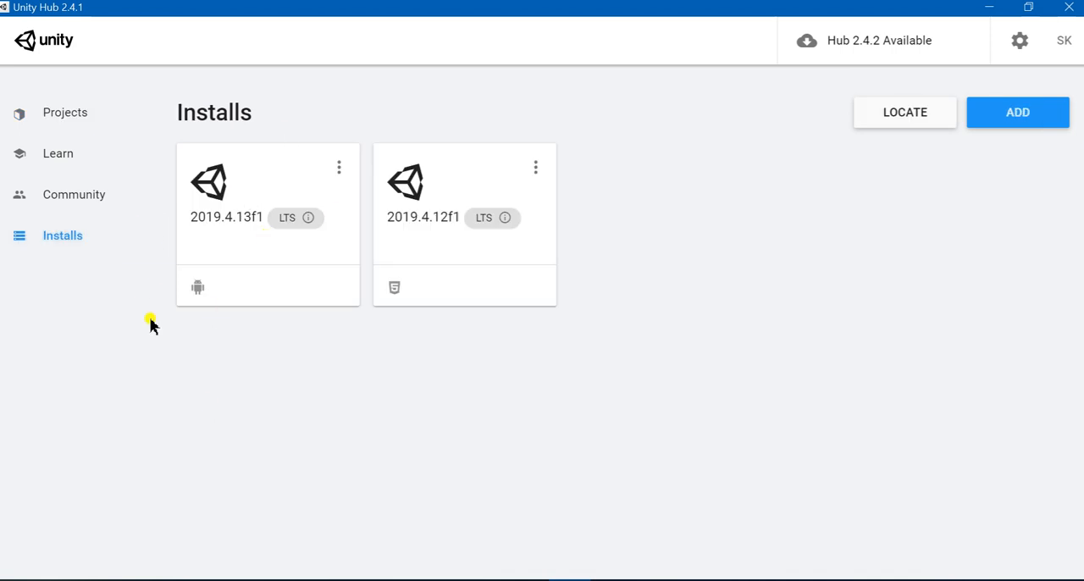
{"action": "mouse_move", "coordinate": [75, 153]}
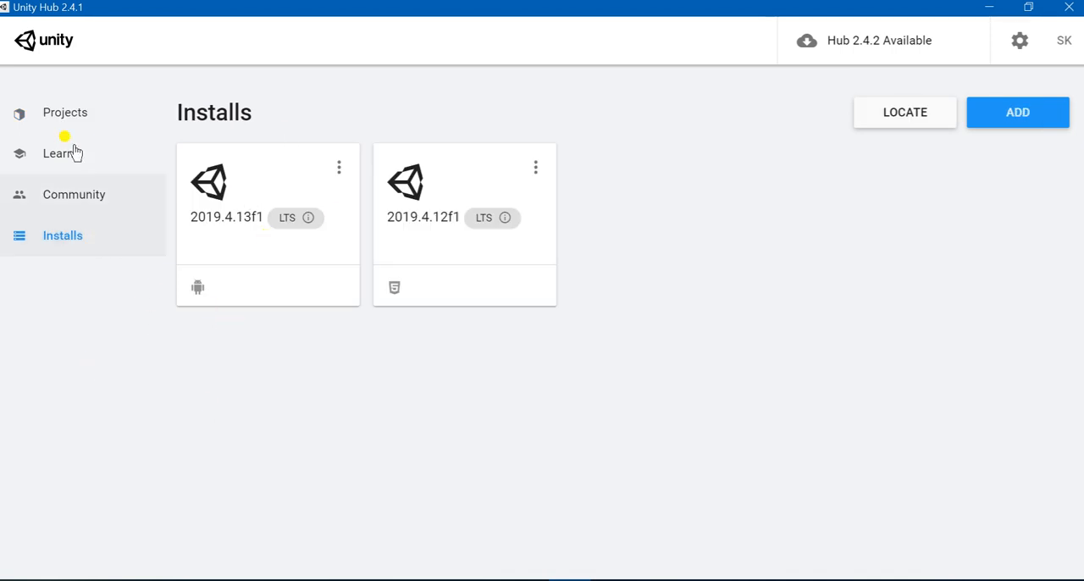
{"action": "left_click", "coordinate": [65, 112]}
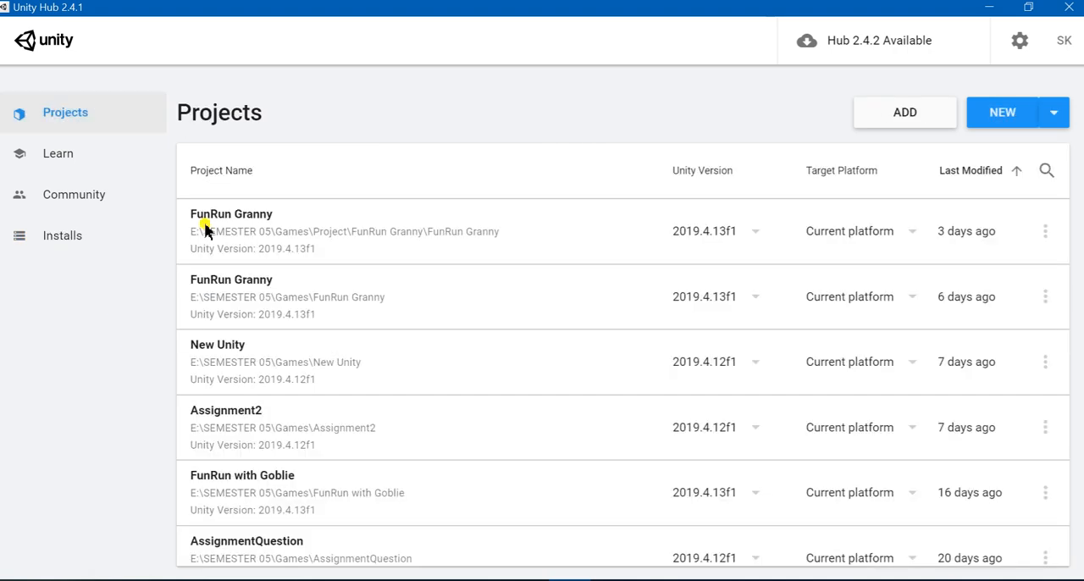
{"action": "mouse_move", "coordinate": [512, 219]}
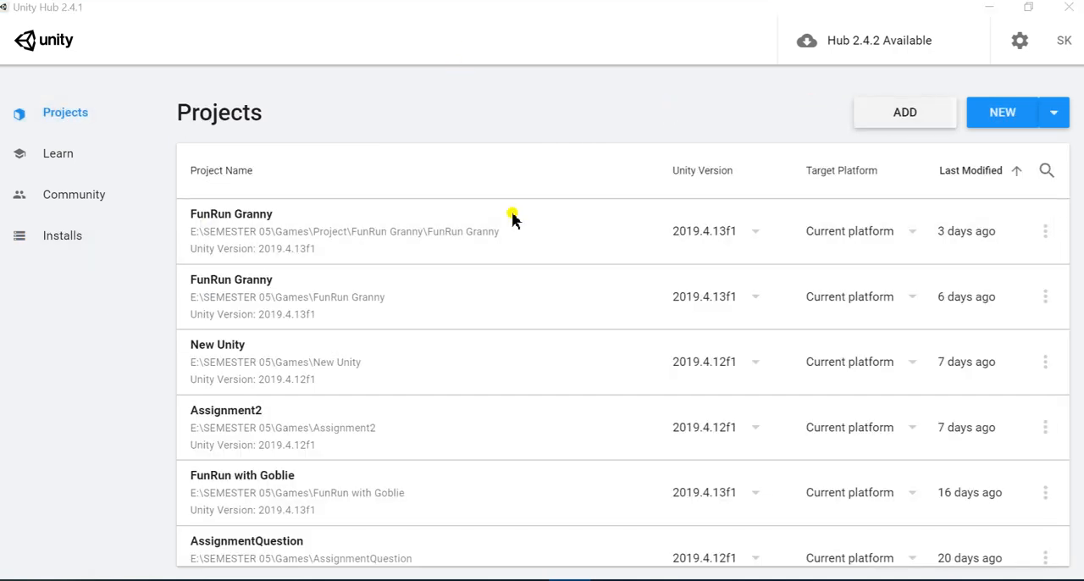
Step: Add and open the 'New Unity Project (1)' folder from Games
{"action": "left_click", "coordinate": [904, 112]}
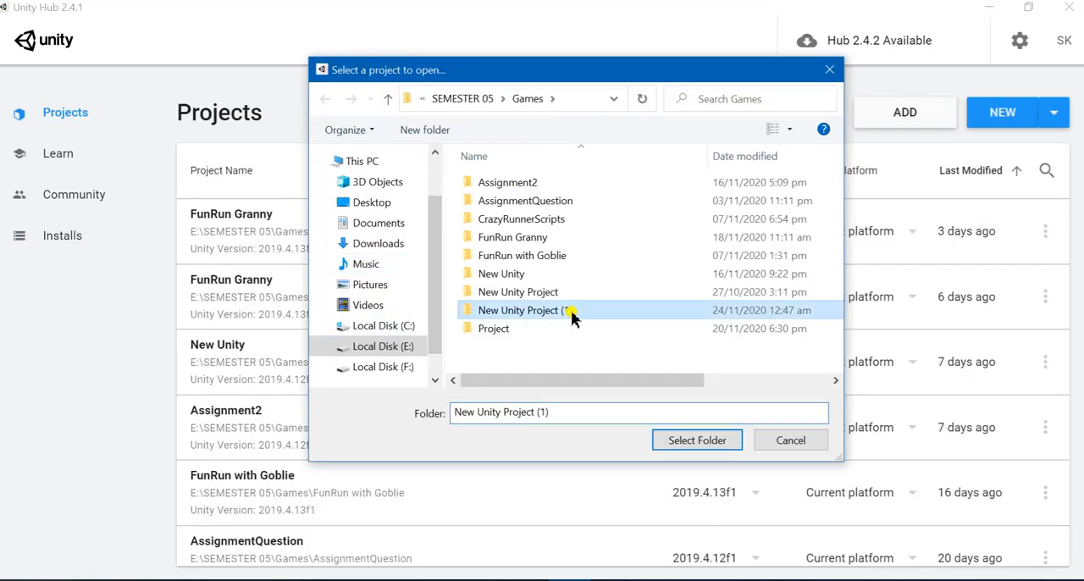
{"action": "mouse_move", "coordinate": [656, 274]}
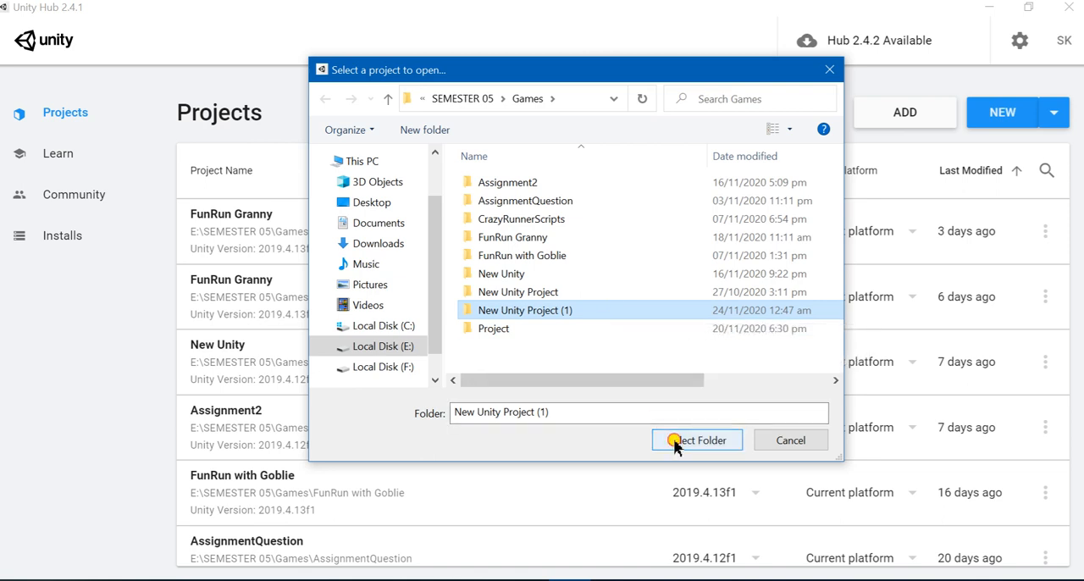
{"action": "left_click", "coordinate": [696, 439]}
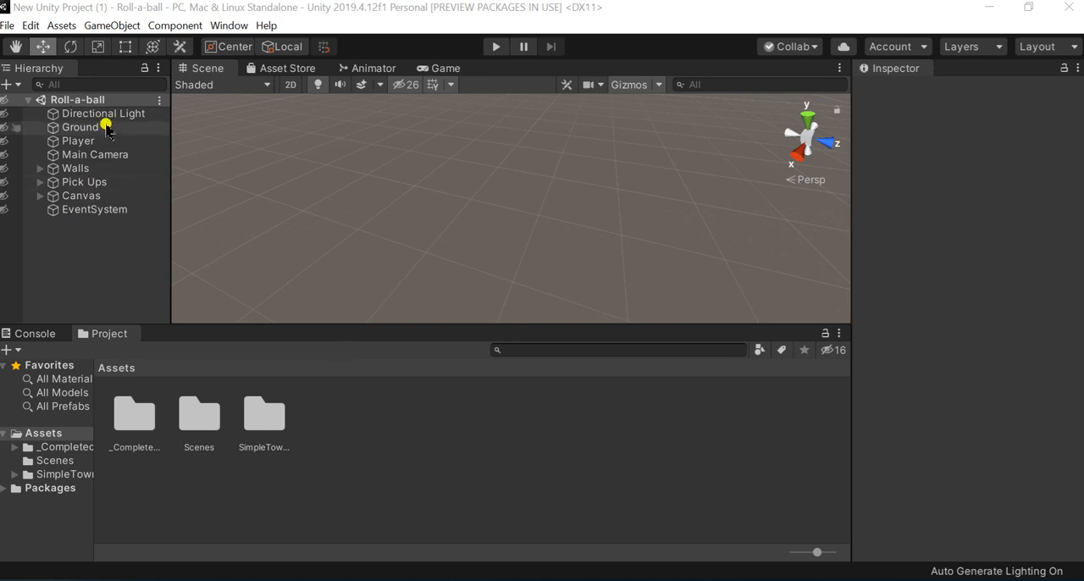
Step: View the loaded Roll-a-ball scene with board, walls, ball and pick-ups
{"action": "left_click", "coordinate": [78, 99]}
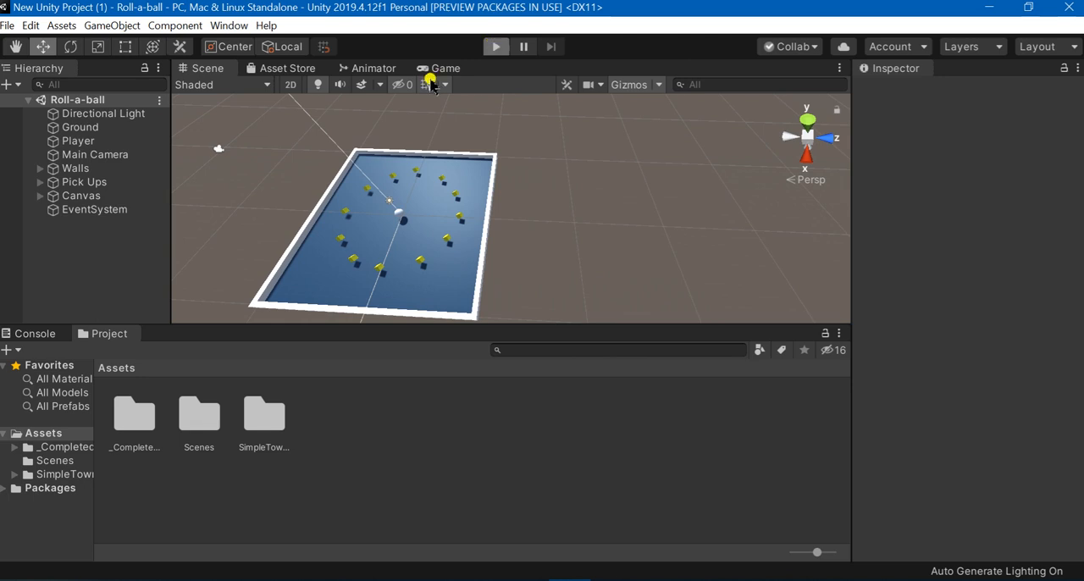
{"action": "mouse_move", "coordinate": [471, 47]}
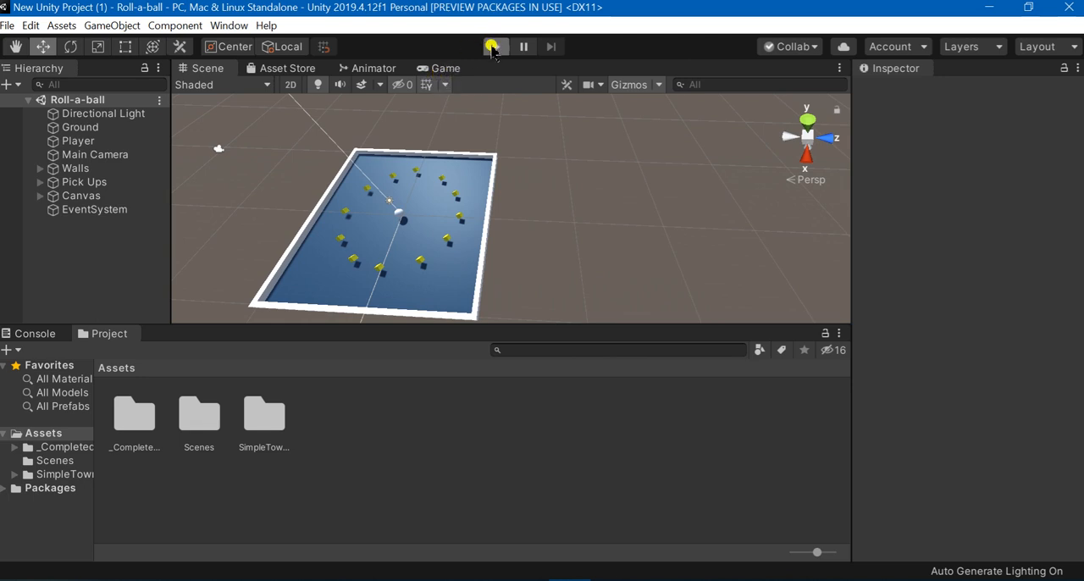
Step: Play Roll-a-ball and collect pick-ups in the Game view until the count reaches 2
{"action": "left_click", "coordinate": [496, 46]}
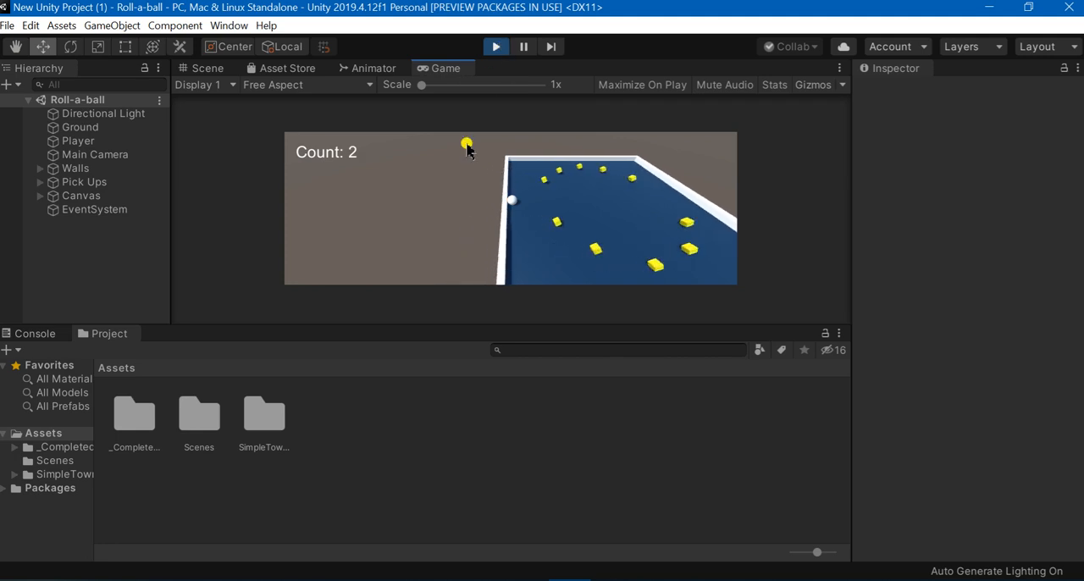
{"action": "left_click", "coordinate": [206, 68]}
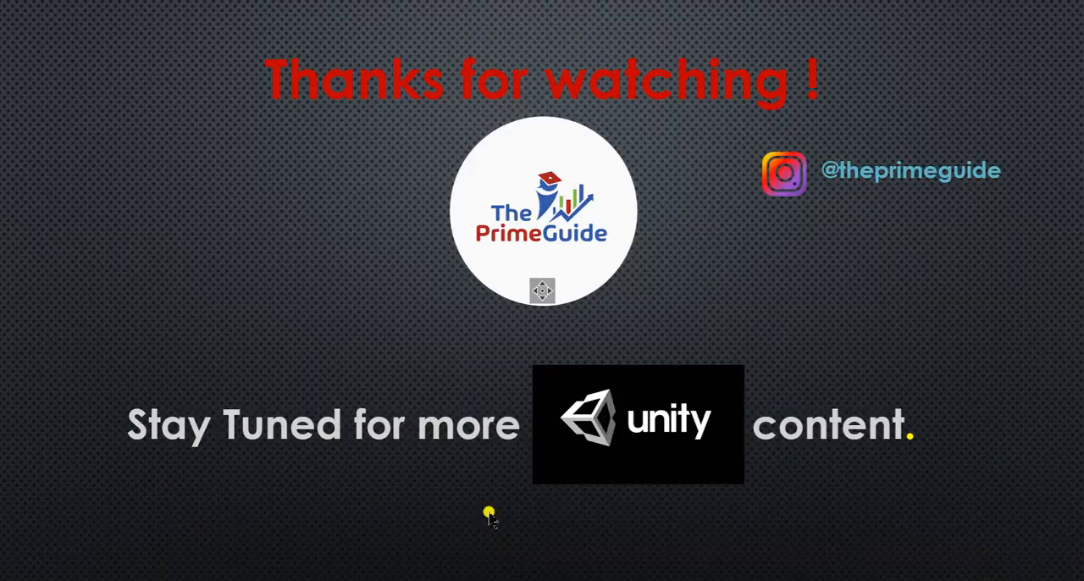
{"action": "mouse_move", "coordinate": [481, 341]}
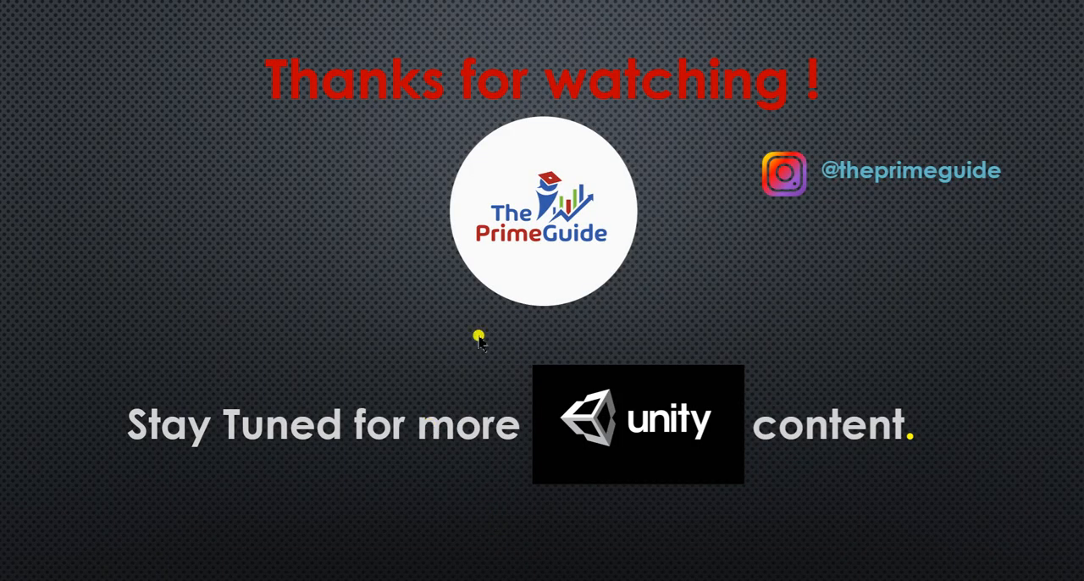